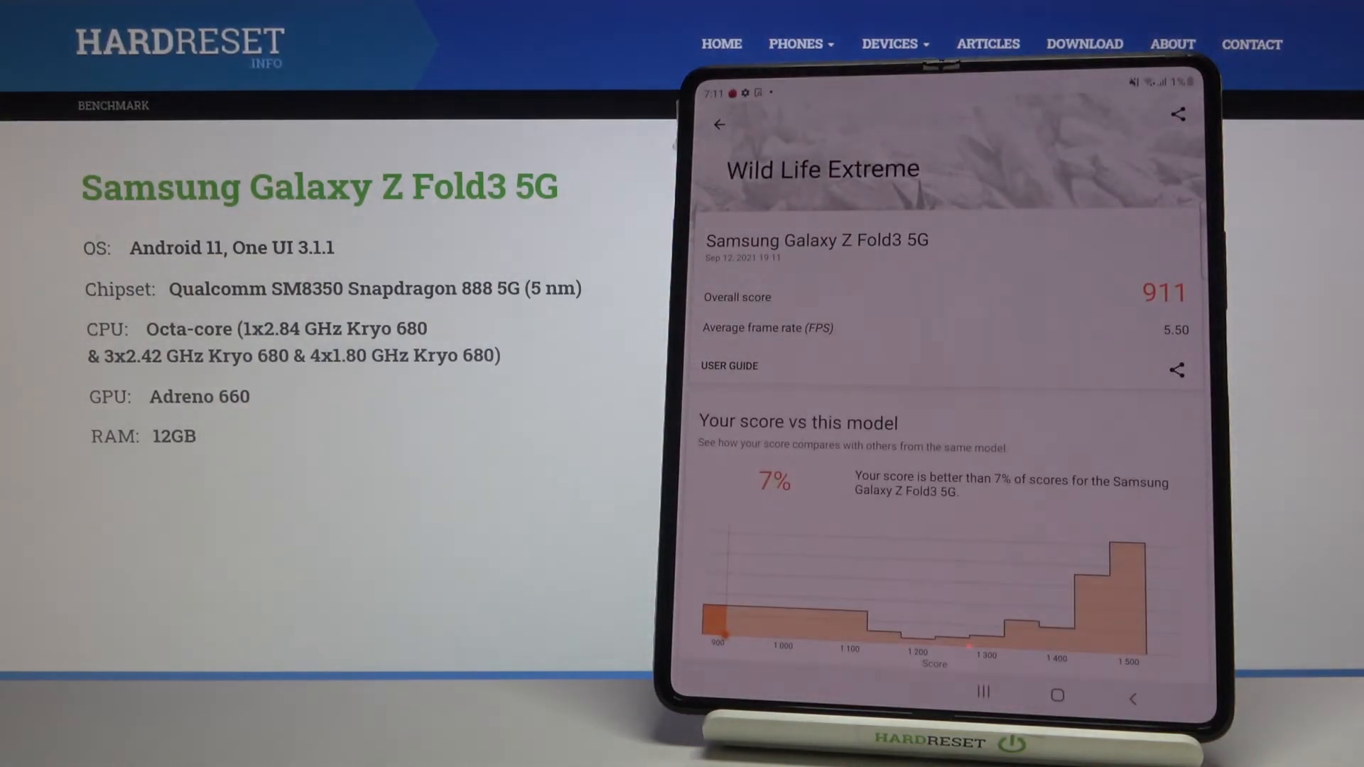
scroll("down", 3)
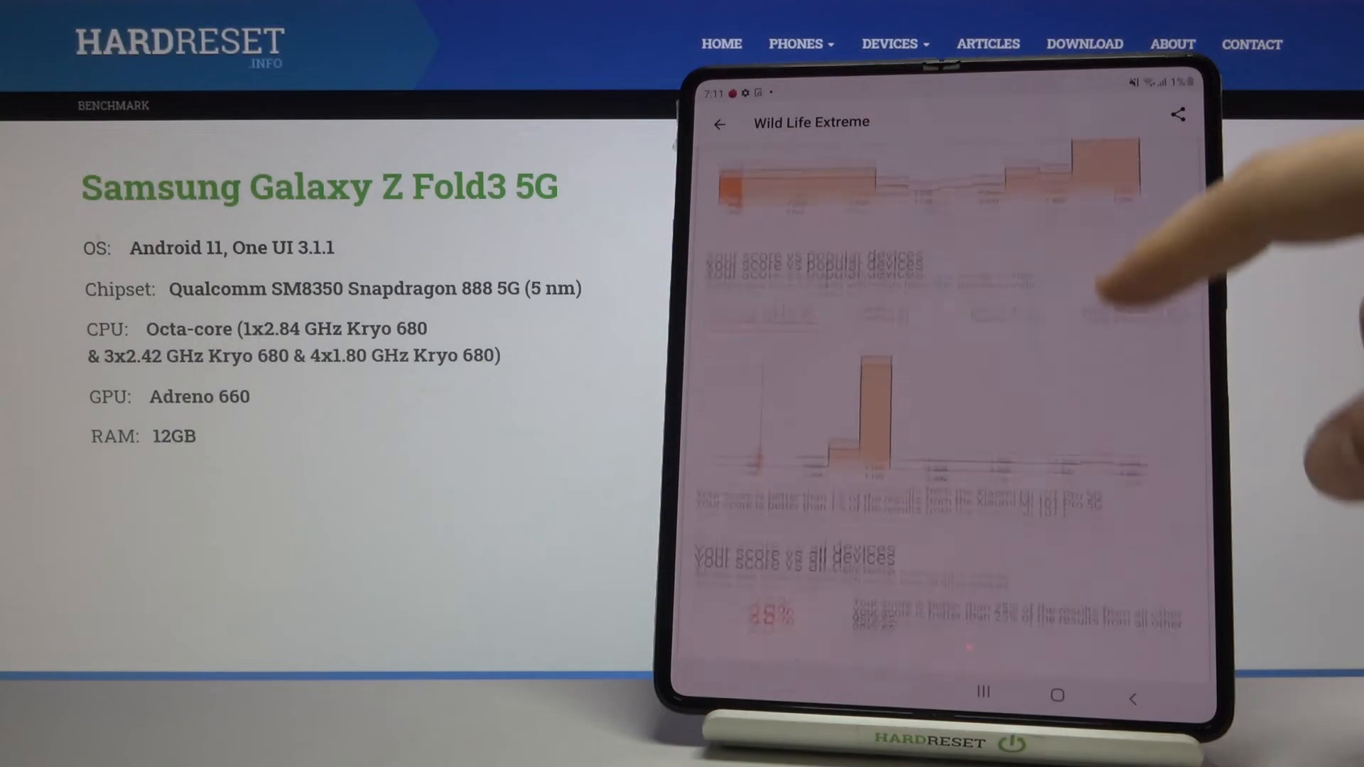